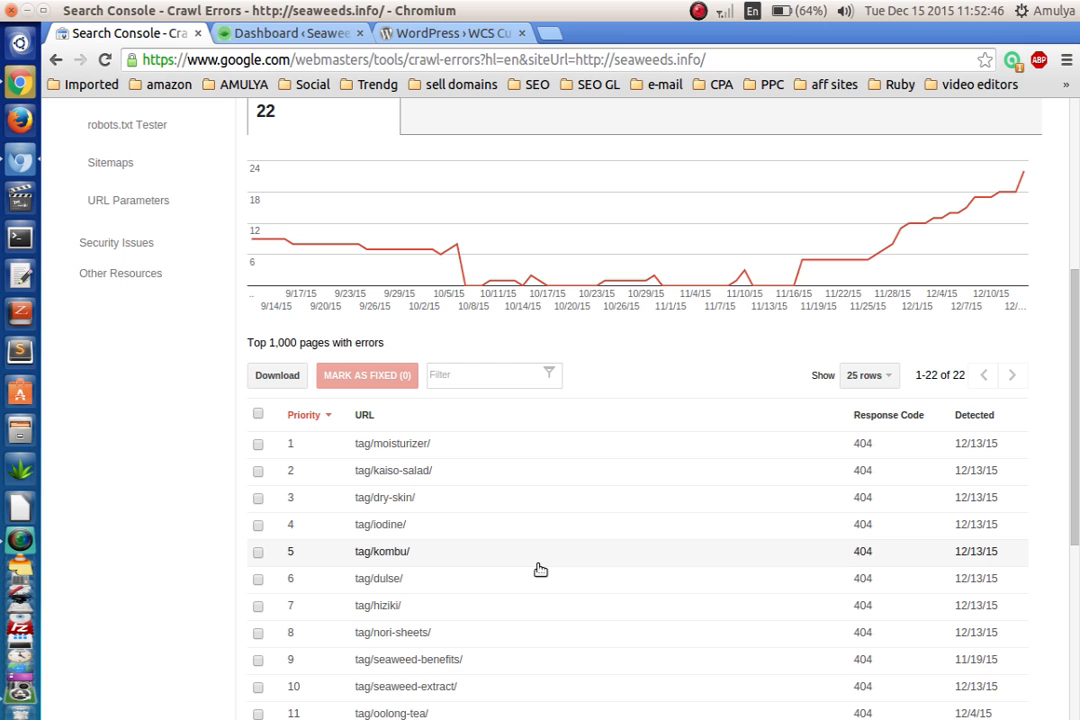
mouse_move(531, 476)
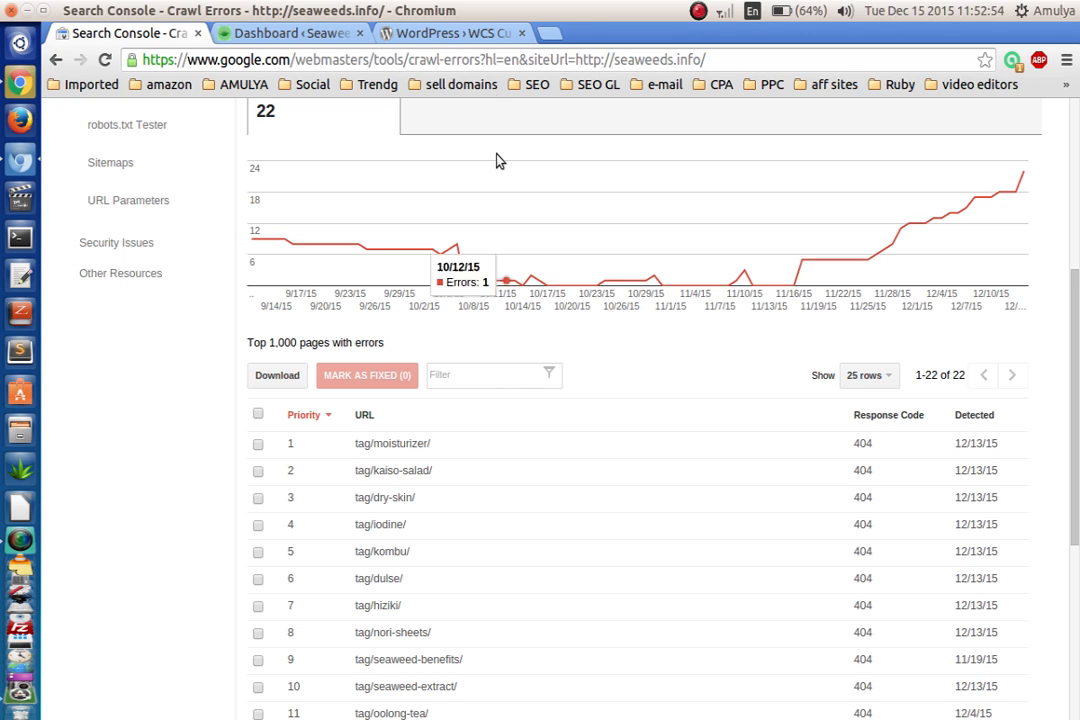
Move between the plugin page, WordPress dashboard and crawl errors report tabs.
click(447, 22)
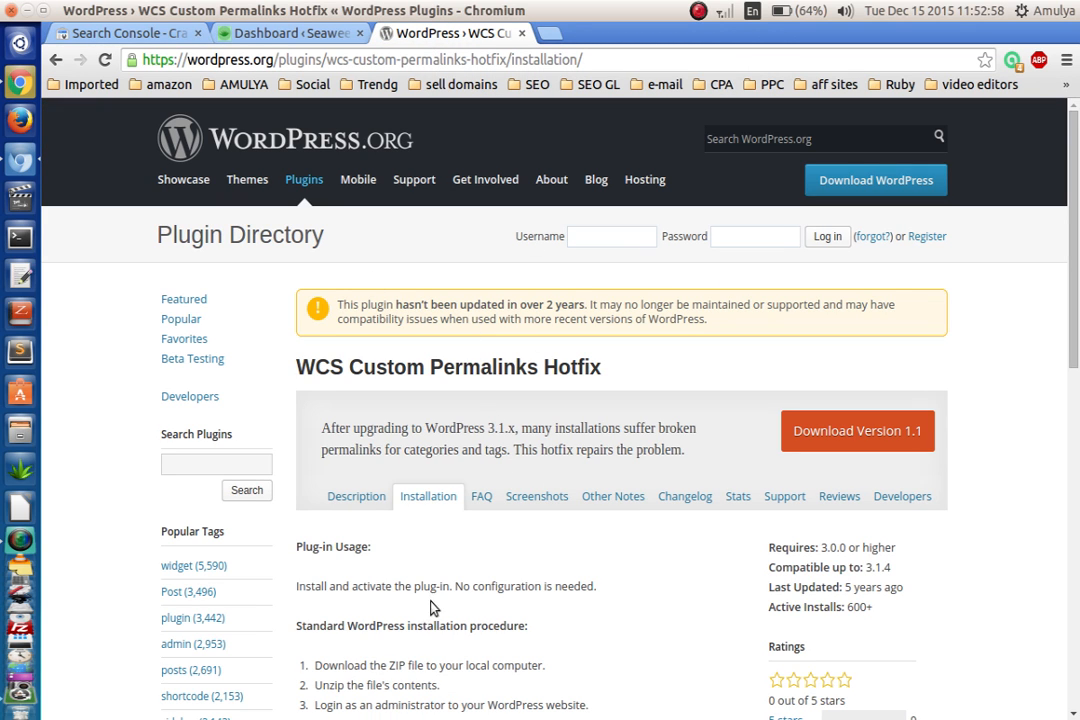
mouse_move(504, 493)
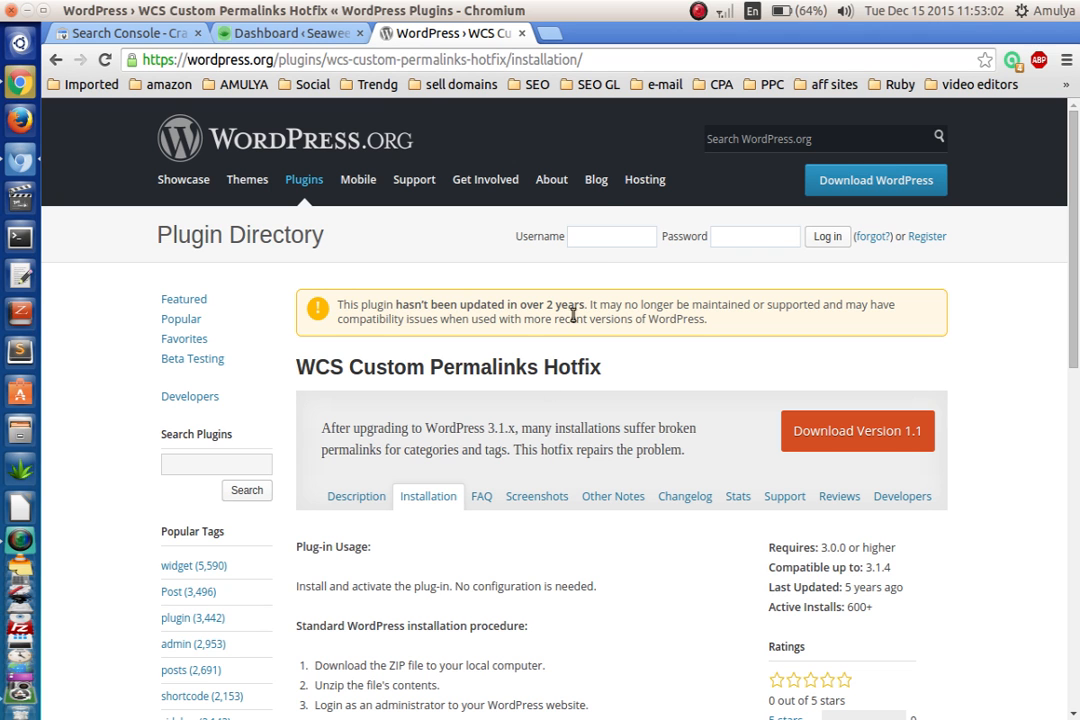
click(265, 33)
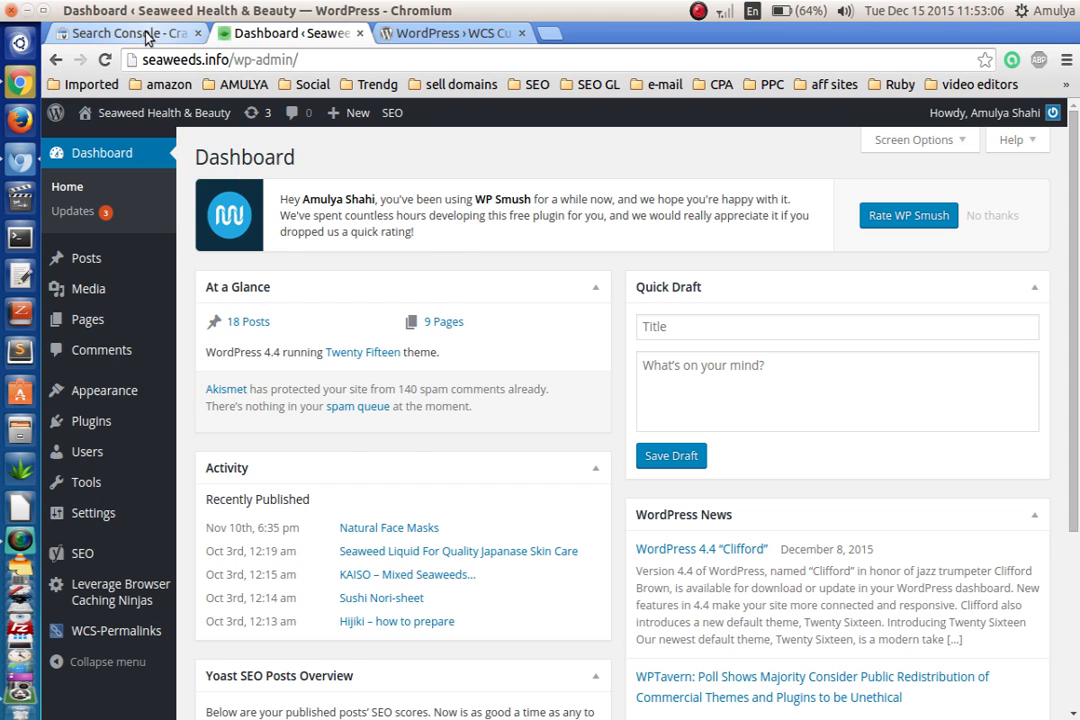
click(120, 33)
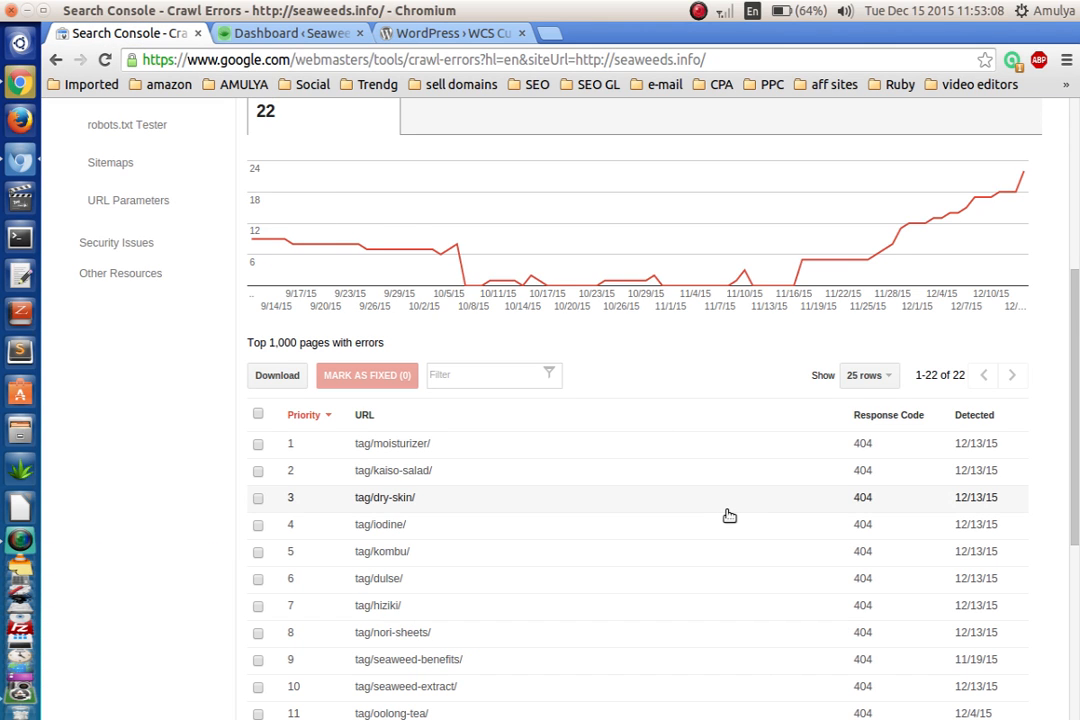
mouse_move(731, 530)
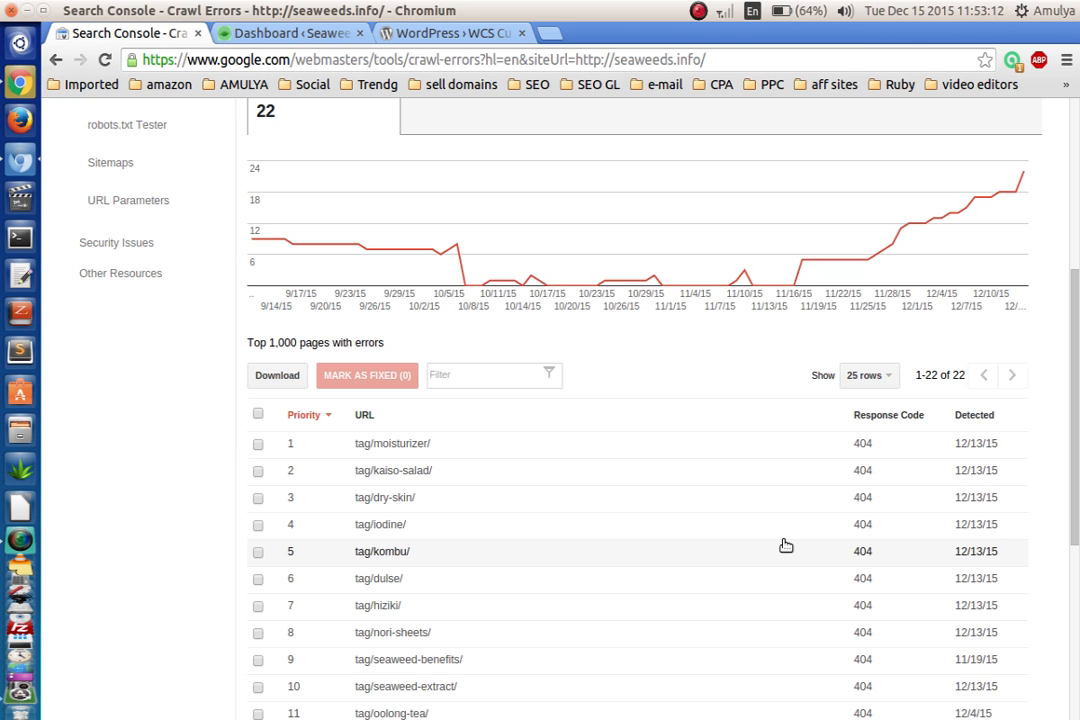
scroll(down, 3)
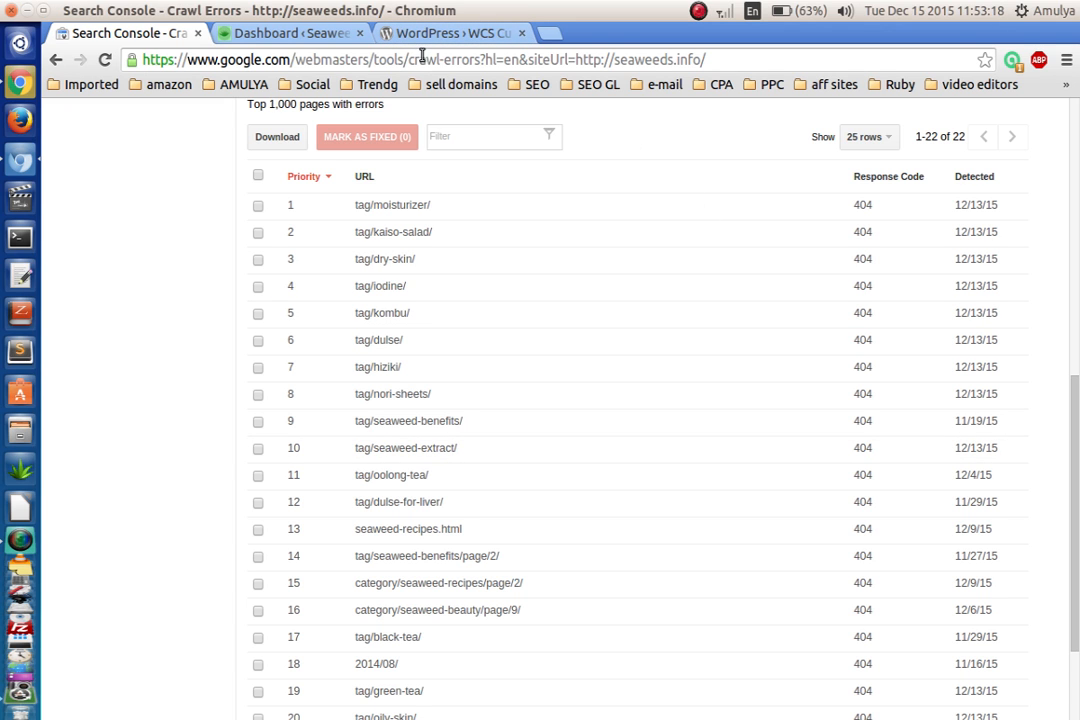
Read the WCS Custom Permalinks Hotfix installation steps, then show the WordPress dashboard.
click(453, 32)
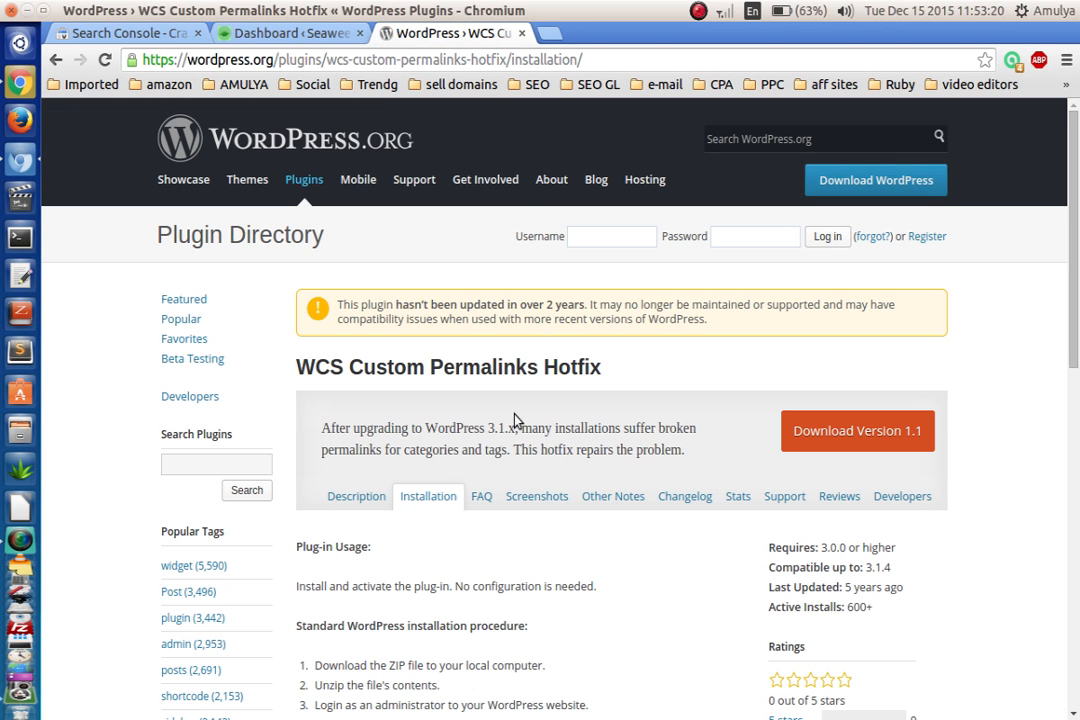
mouse_move(351, 393)
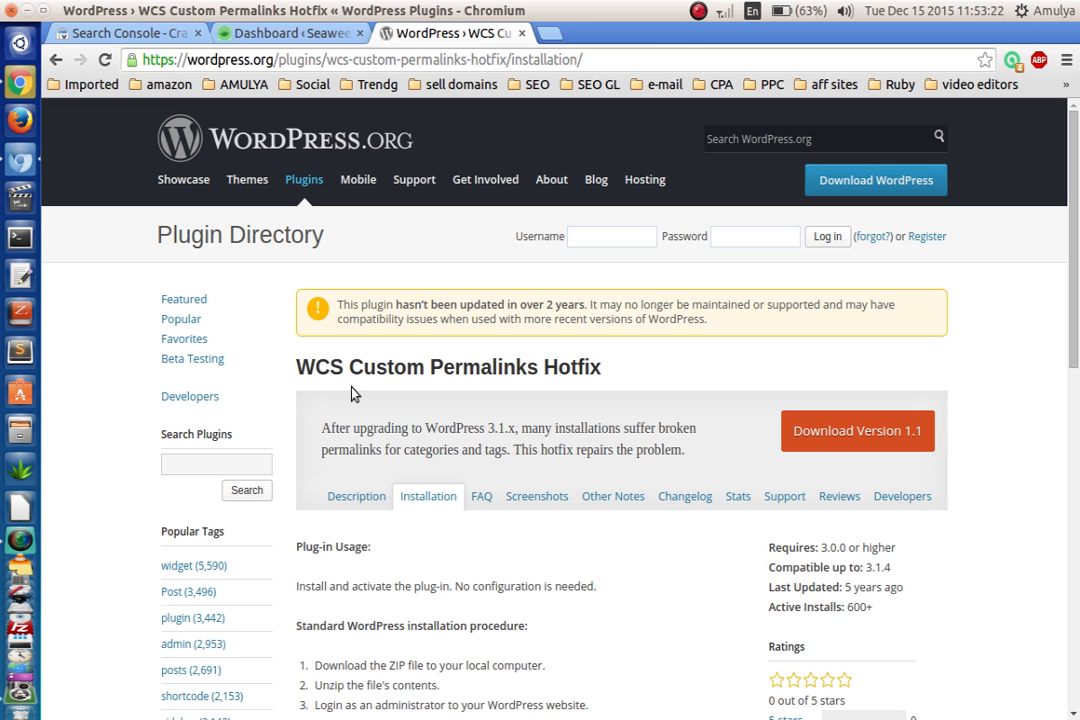
mouse_move(539, 528)
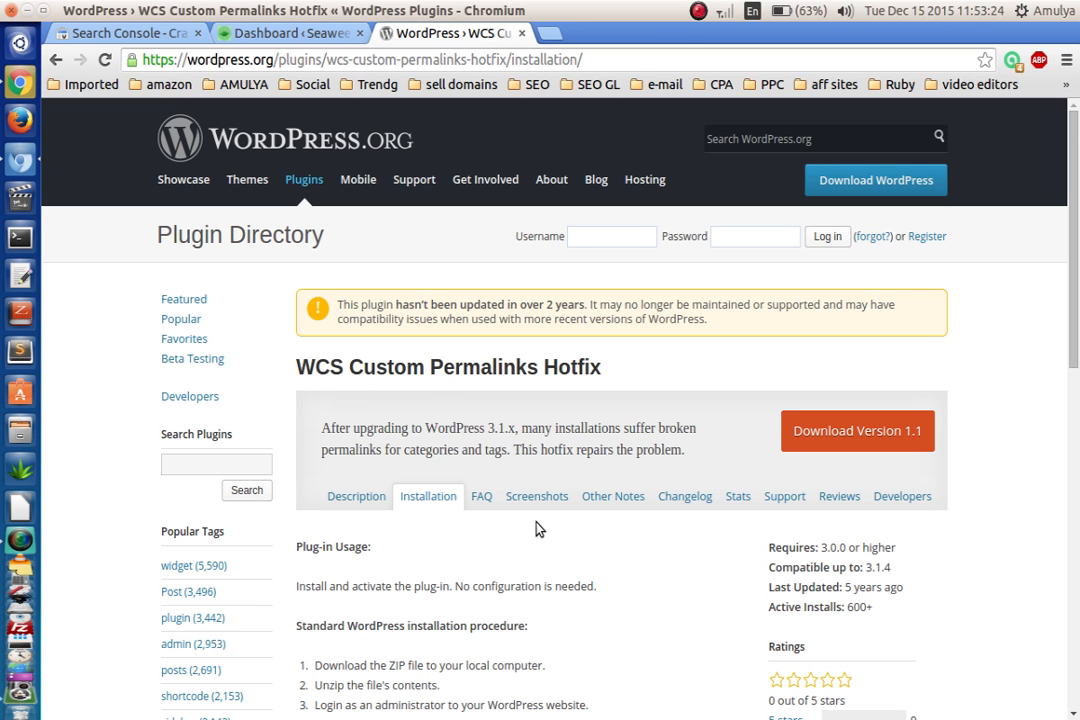
scroll(down, 3)
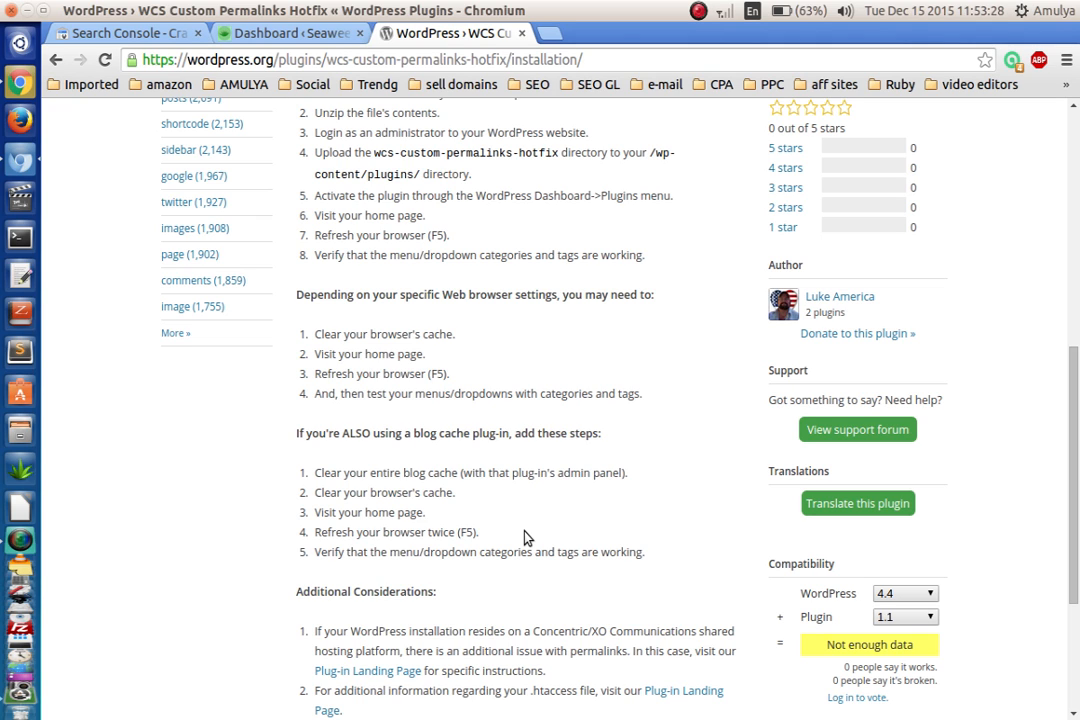
click(280, 33)
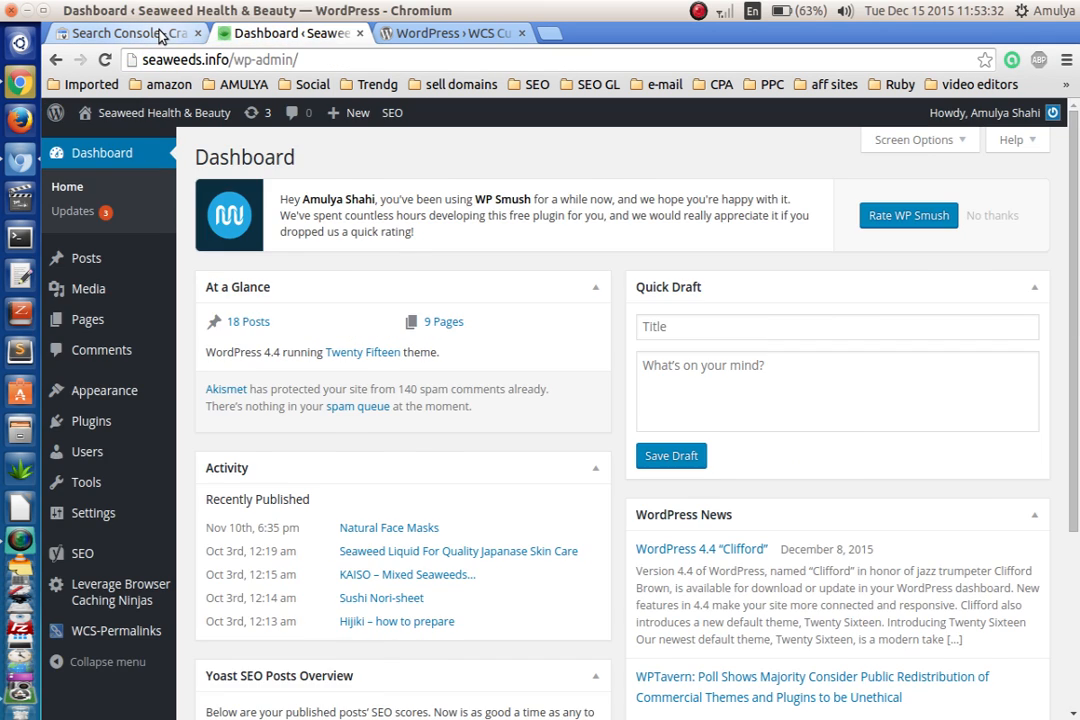
Open tag/moisturizer/ not-found details and view the pages linking to it.
click(120, 33)
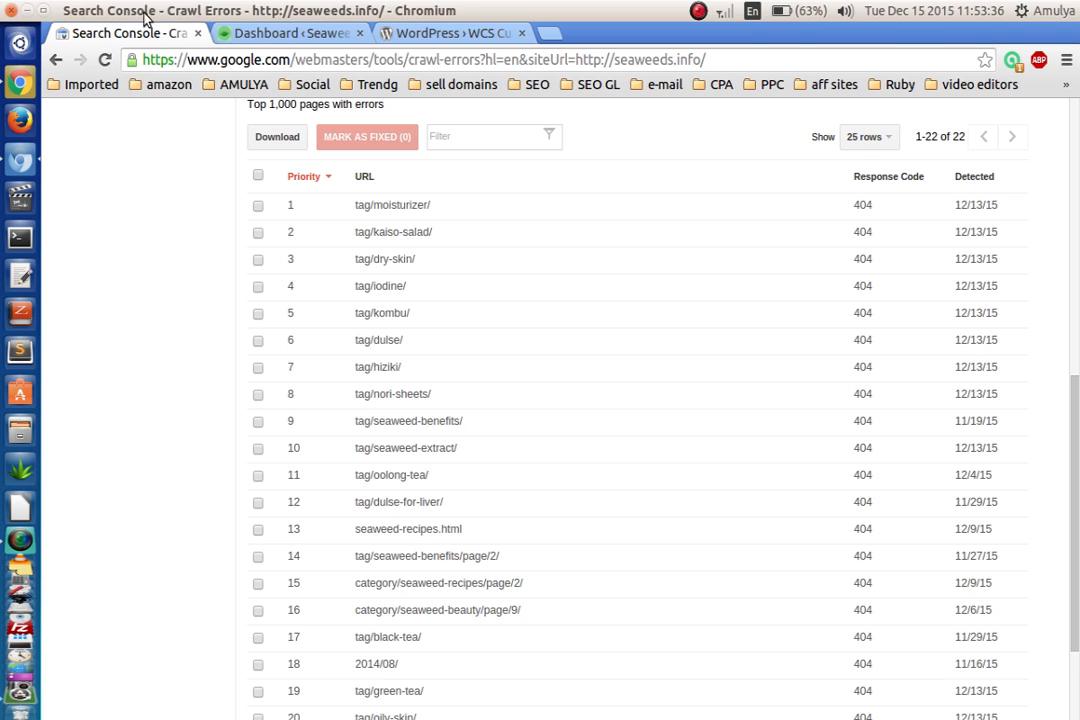
mouse_move(402, 349)
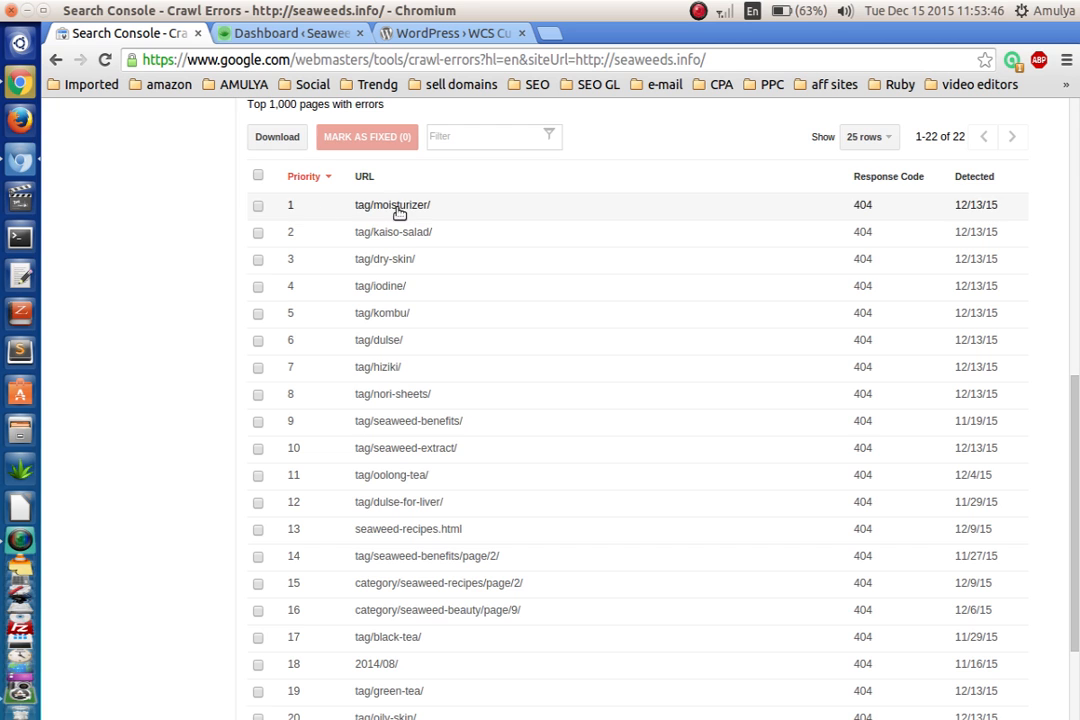
click(392, 205)
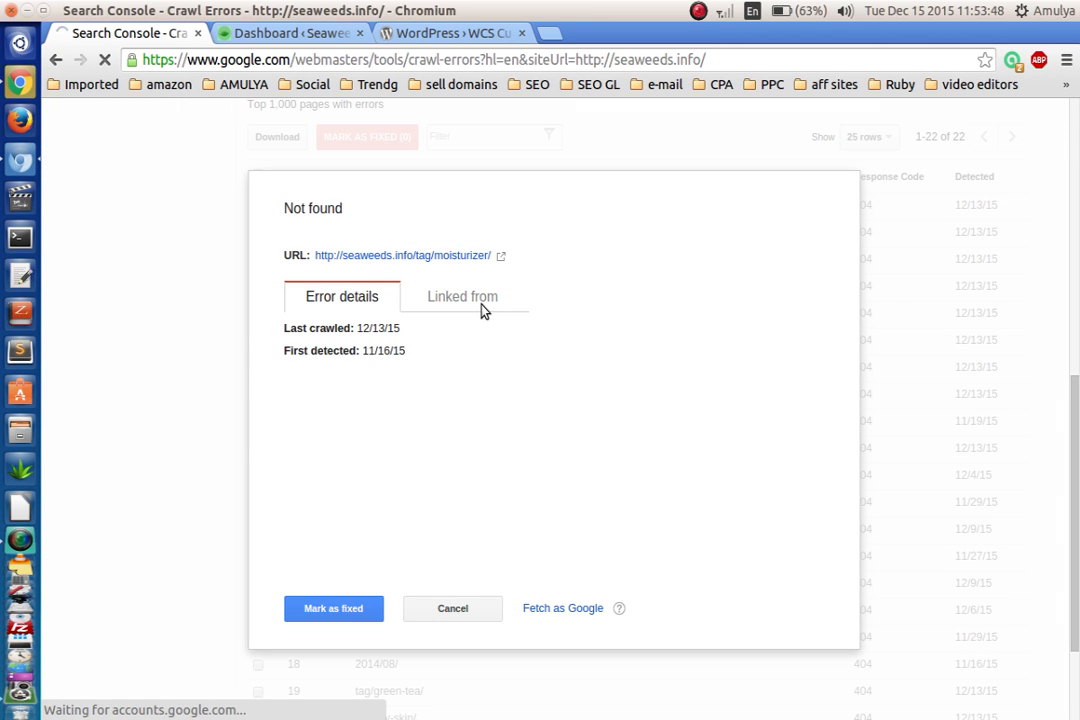
click(451, 608)
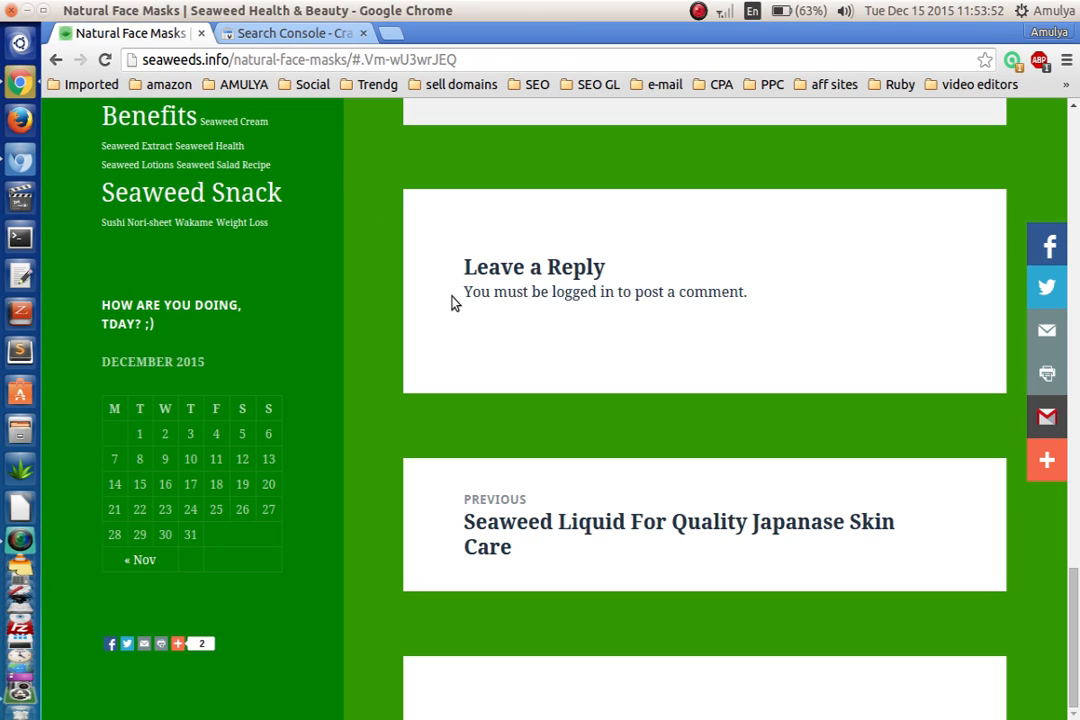
Open not-found details for tag/seaweed-benefits/ and visit that broken URL.
click(300, 33)
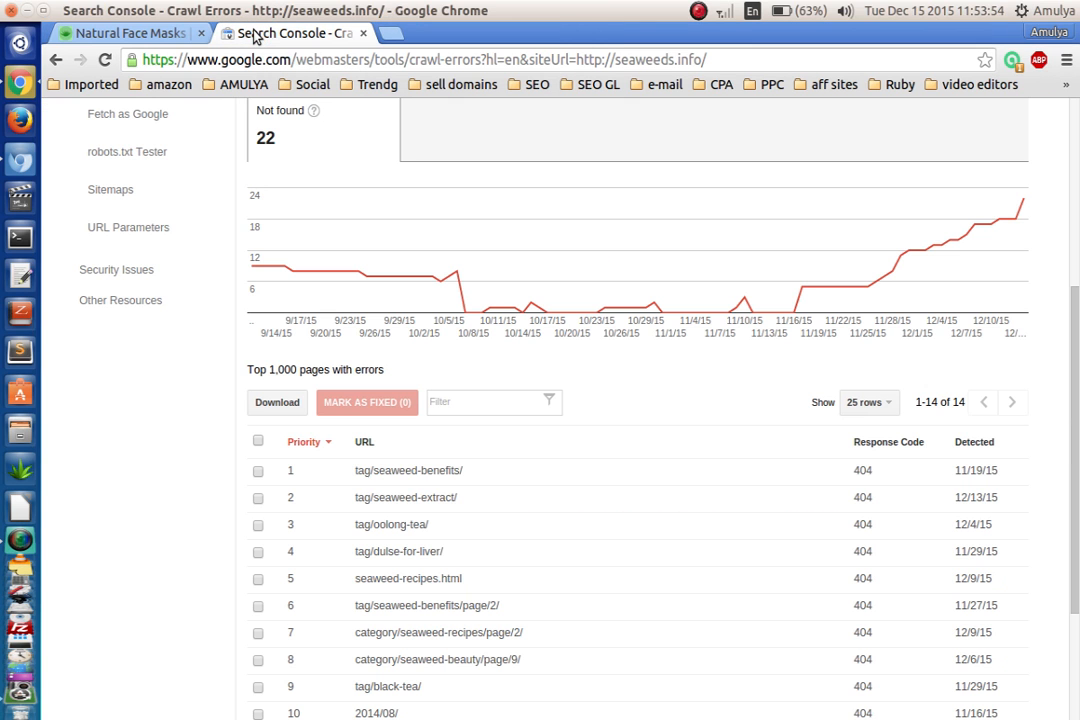
mouse_move(401, 478)
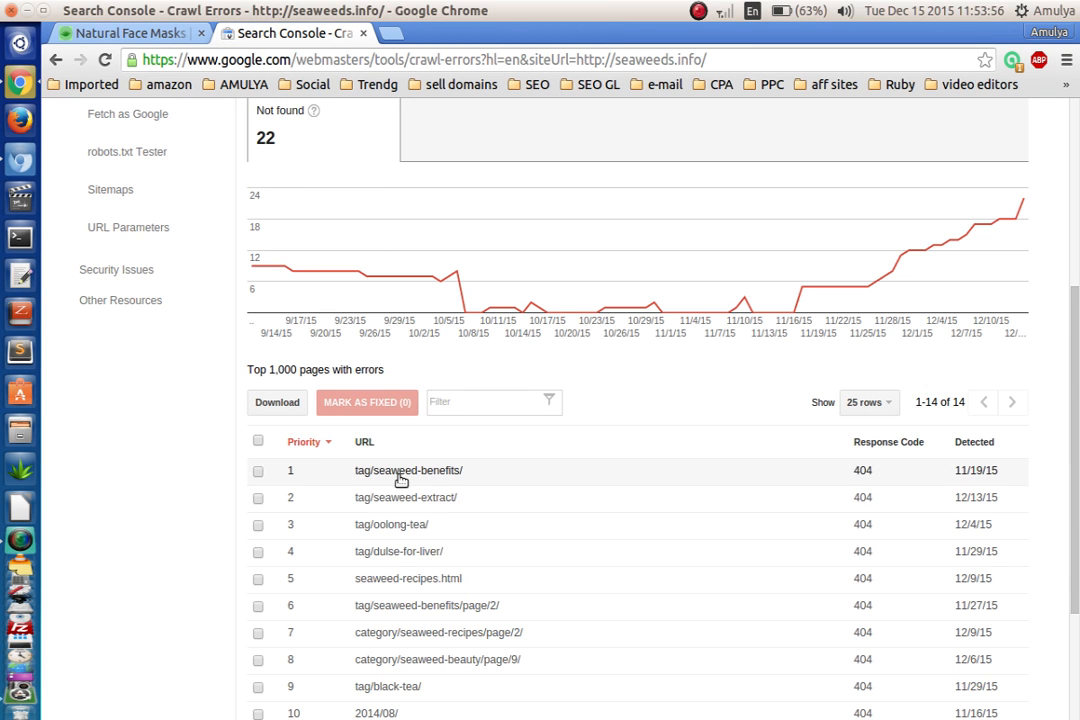
click(405, 470)
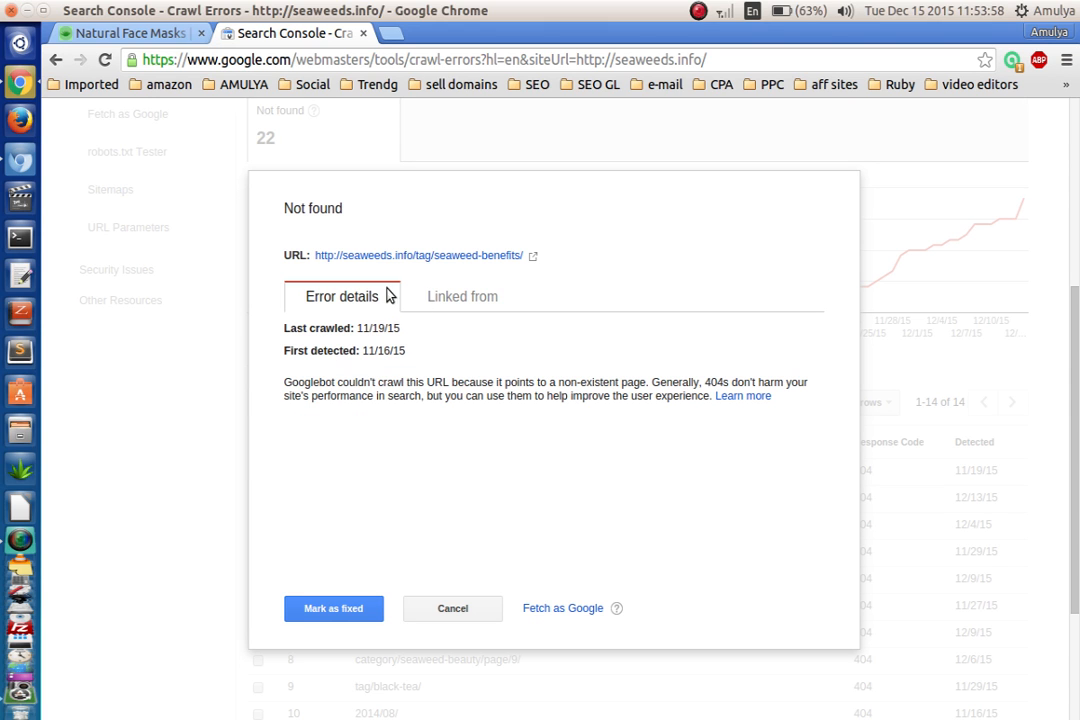
mouse_move(419, 372)
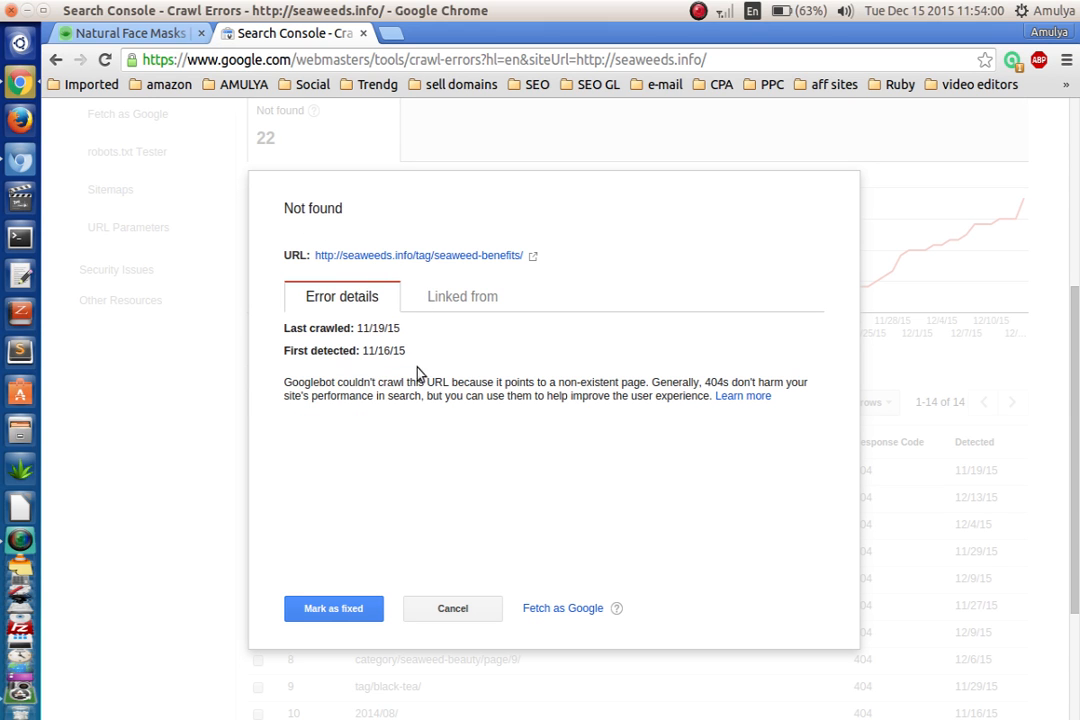
mouse_move(395, 262)
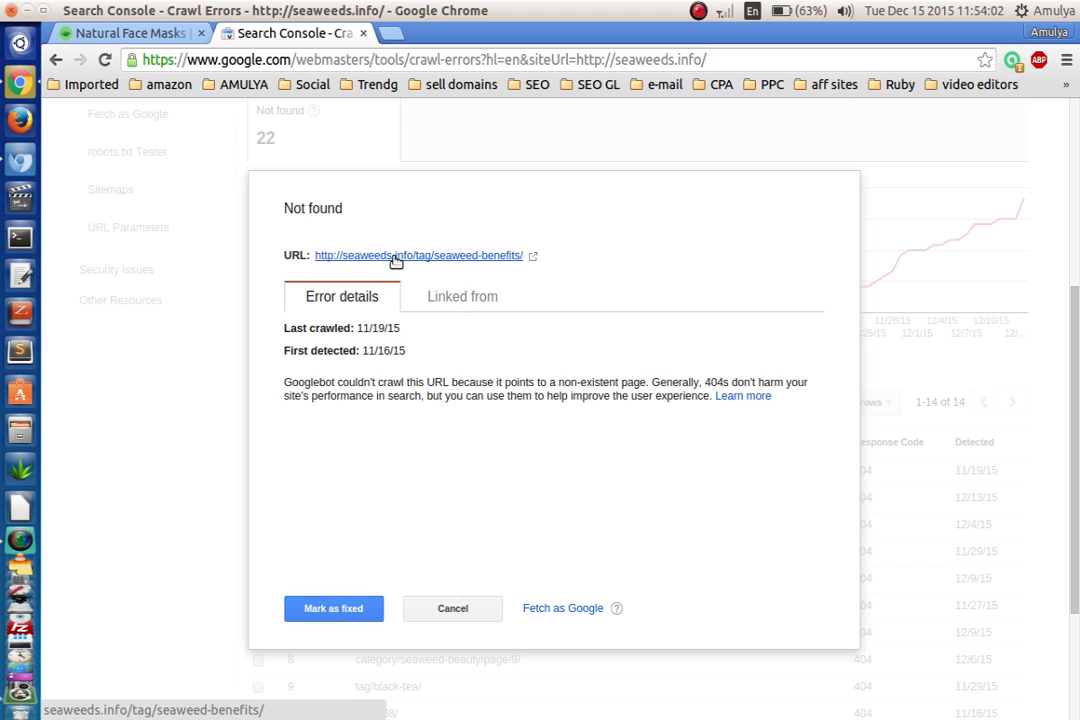
click(413, 255)
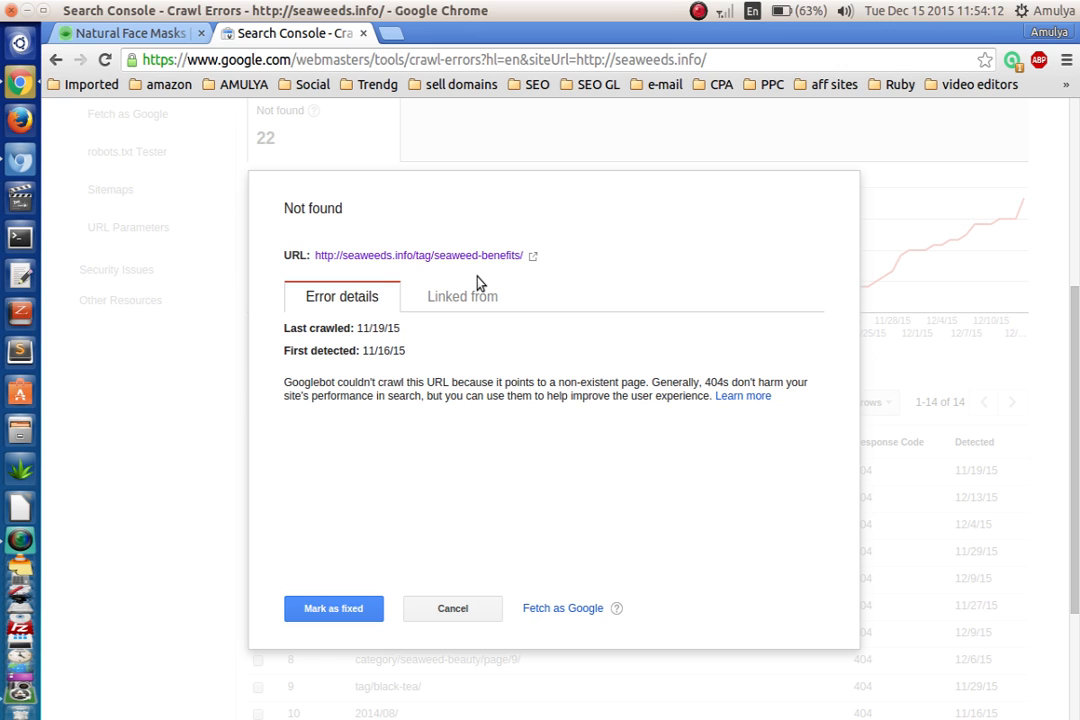
mouse_move(22, 165)
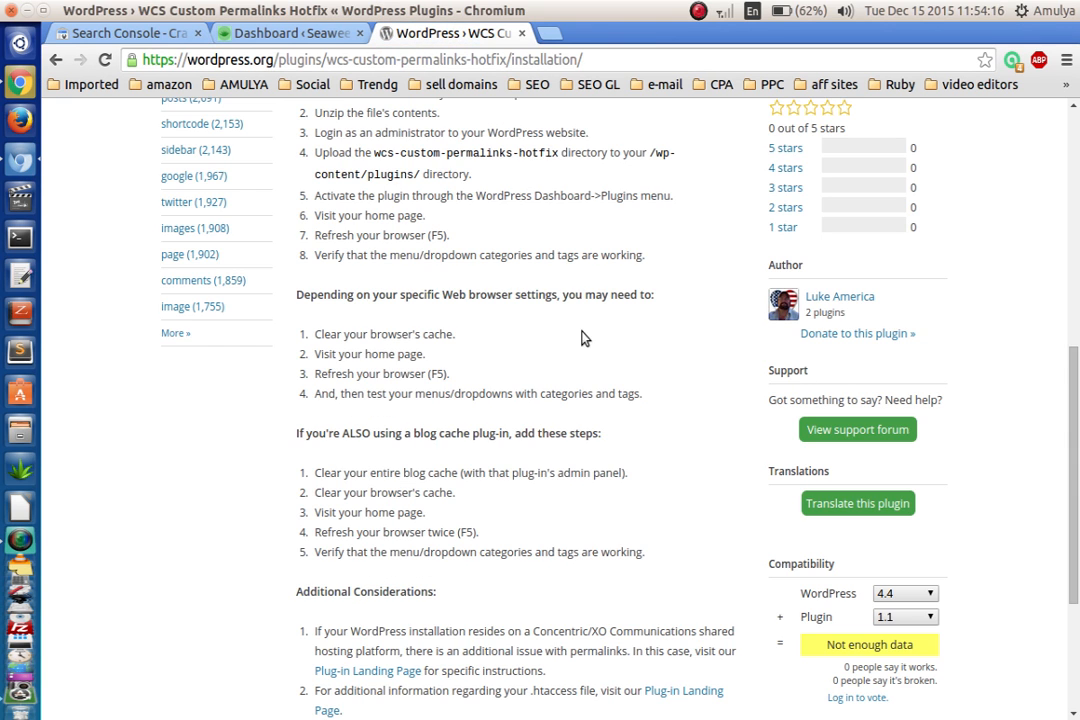
Scroll through the WCS Custom Permalinks Hotfix installation instructions.
scroll(up, 3)
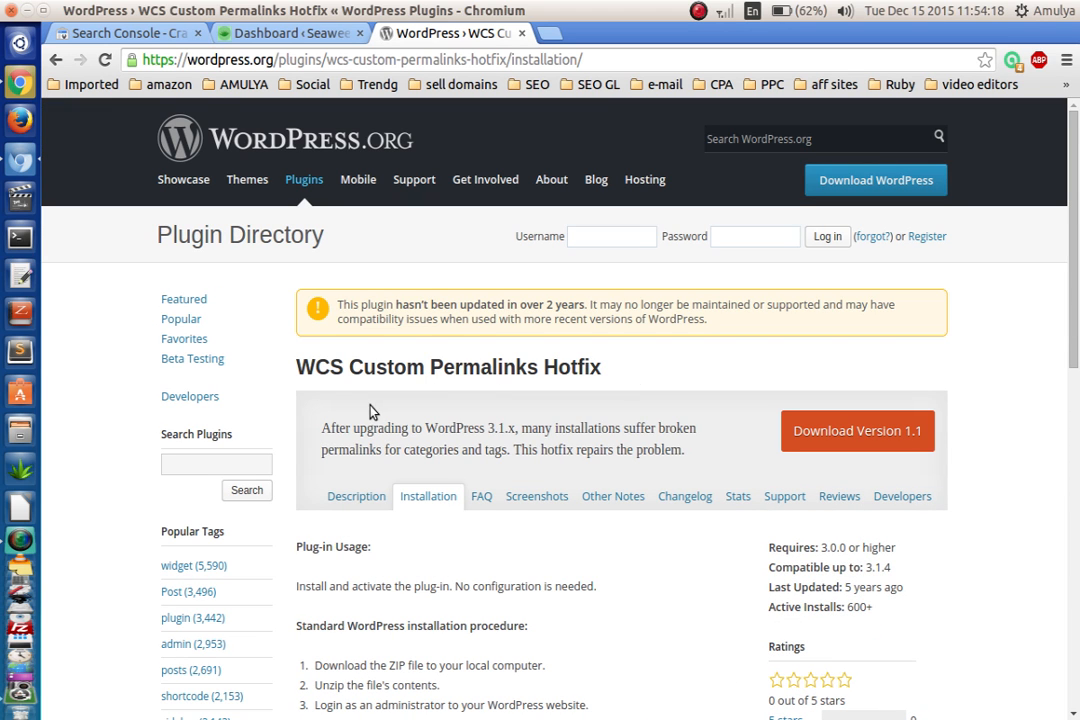
mouse_move(514, 411)
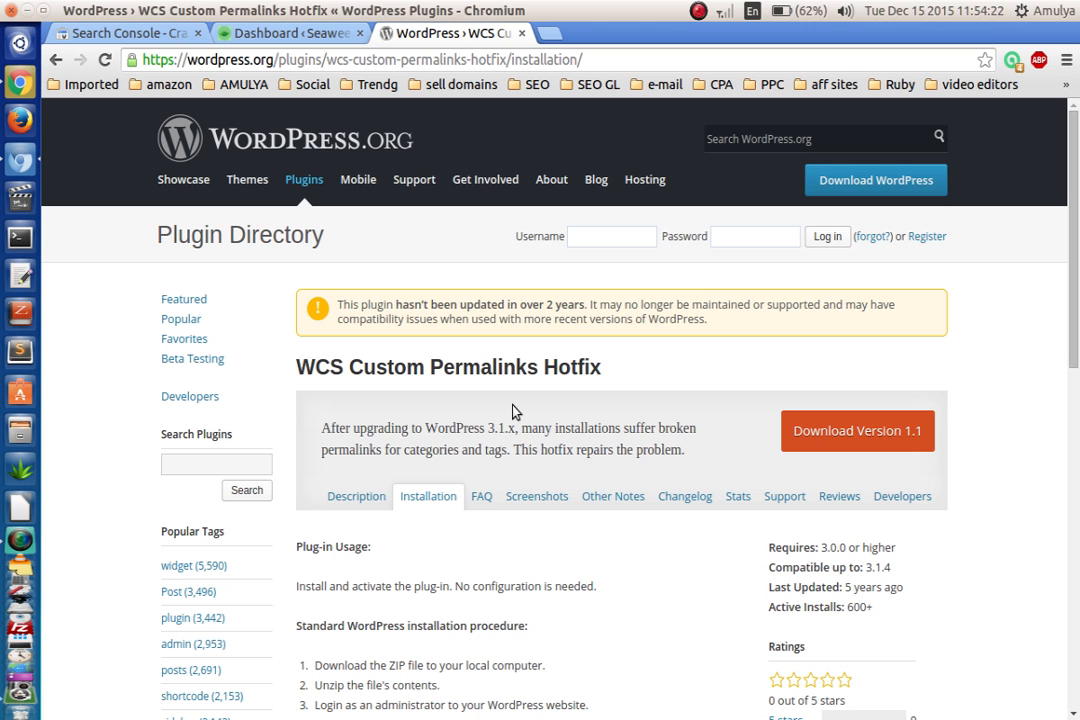
scroll(down, 3)
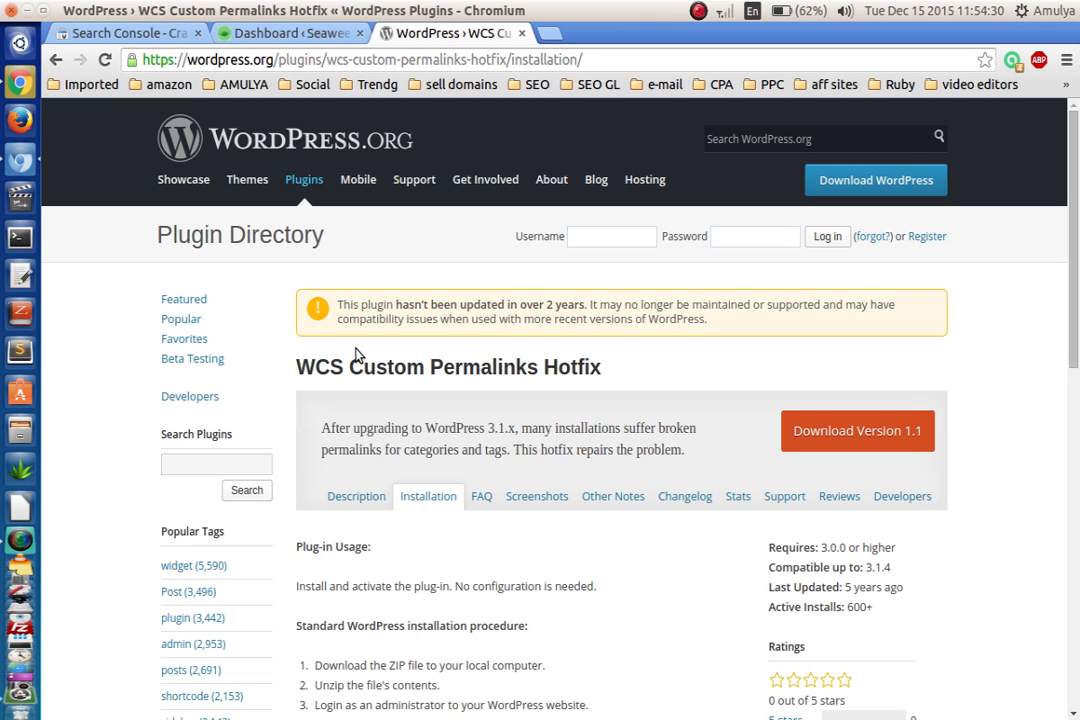
Bring back the seaweeds.info Crawl Errors report showing 22 desktop Not found errors.
click(120, 33)
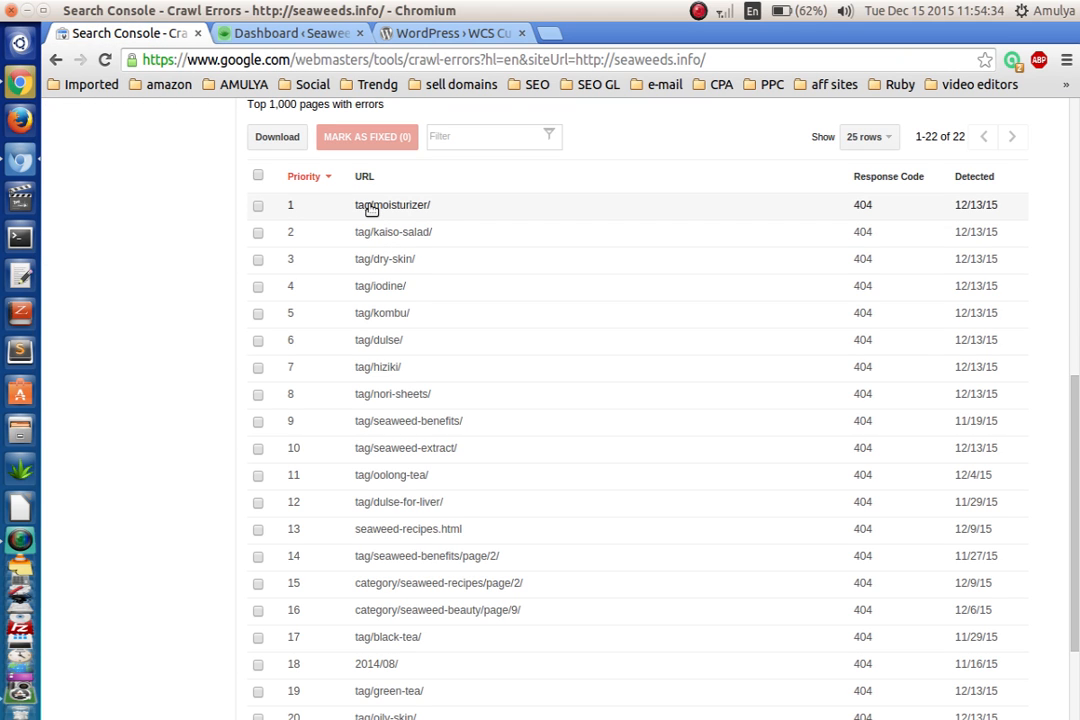
scroll(down, 3)
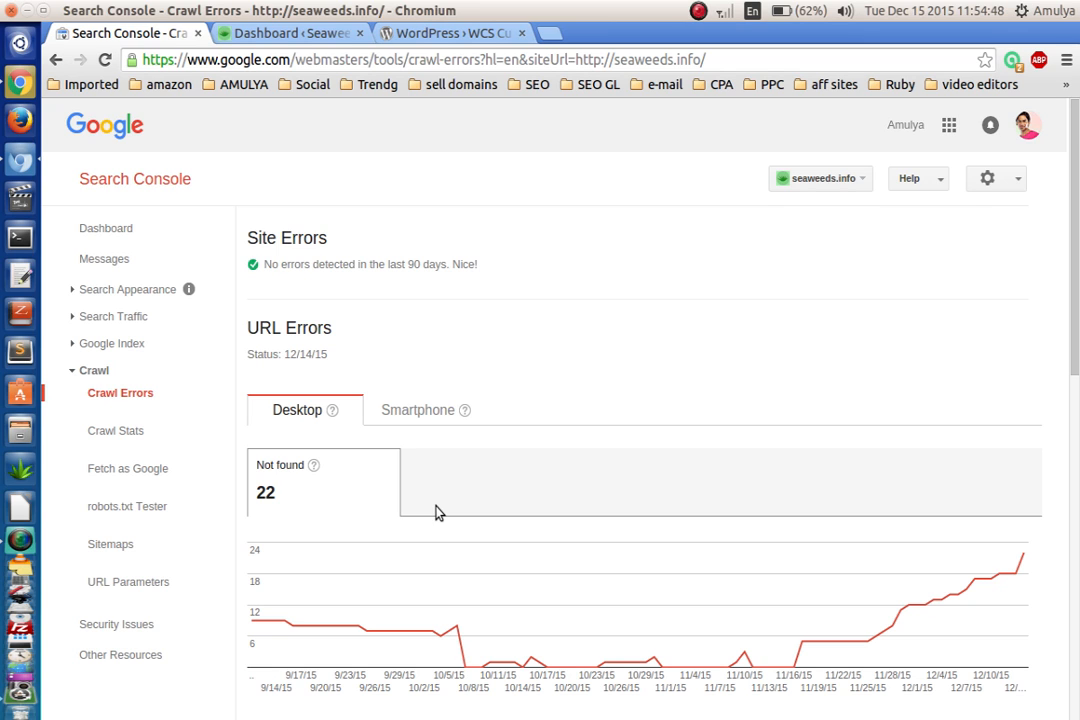
mouse_move(476, 396)
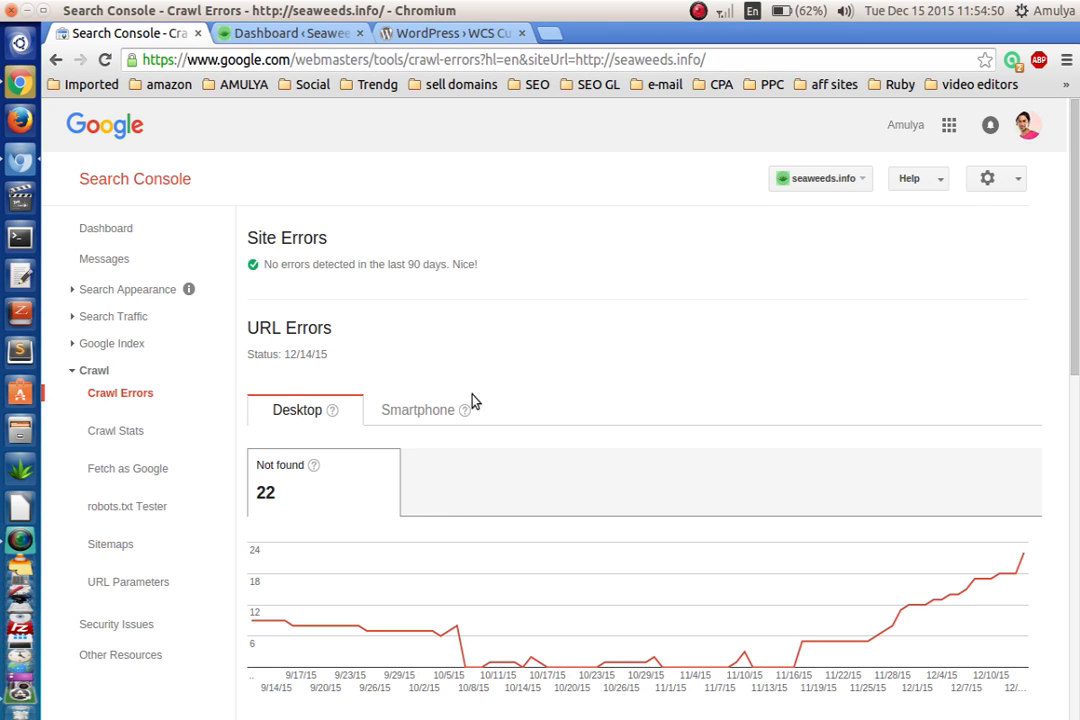
mouse_move(468, 409)
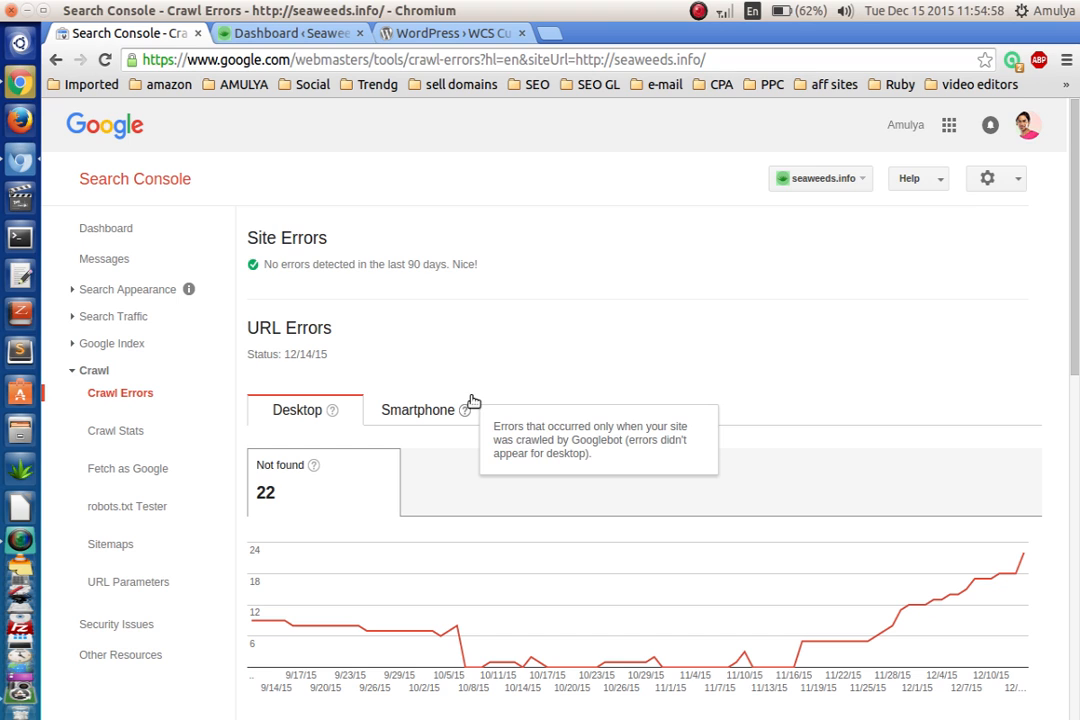
click(697, 11)
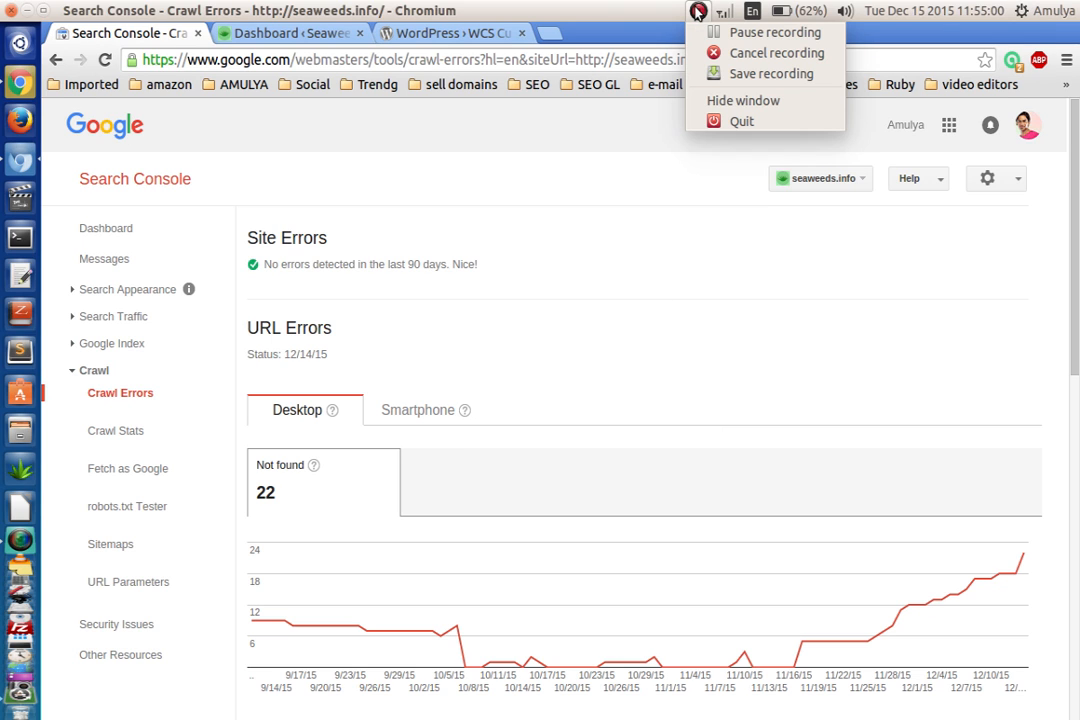